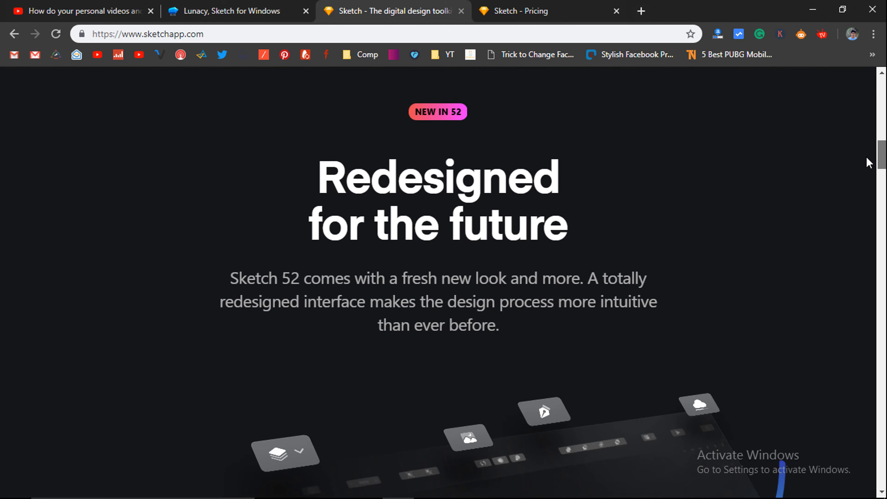
Scroll down through the currently open page before leaving it.
{"action": "scroll", "scroll_direction": "down", "scroll_amount": 3}
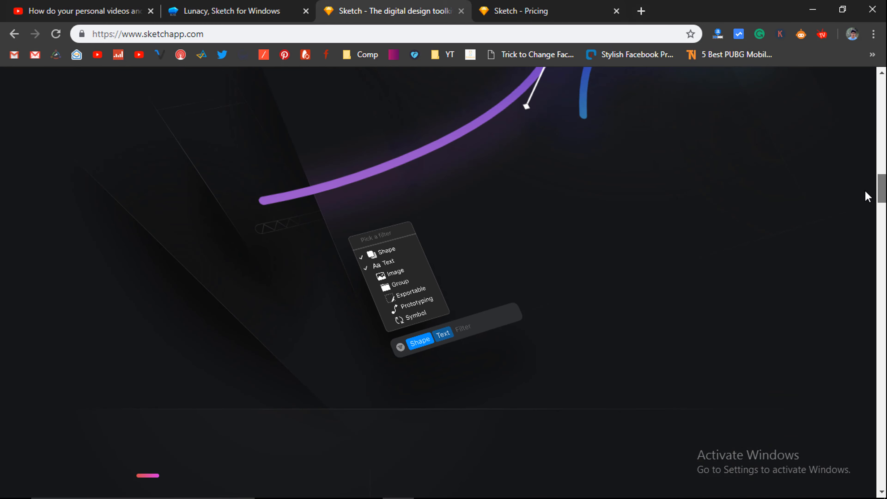
{"action": "scroll", "scroll_direction": "down", "scroll_amount": 3}
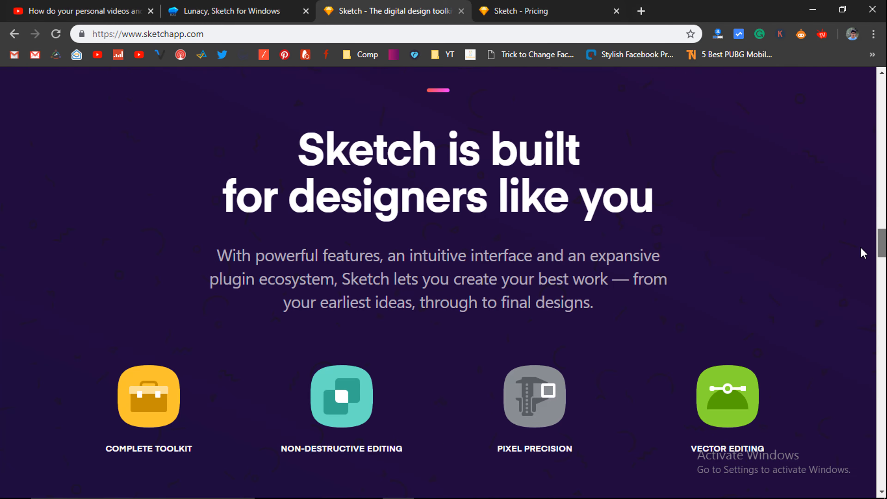
{"action": "scroll", "scroll_direction": "down", "scroll_amount": 3}
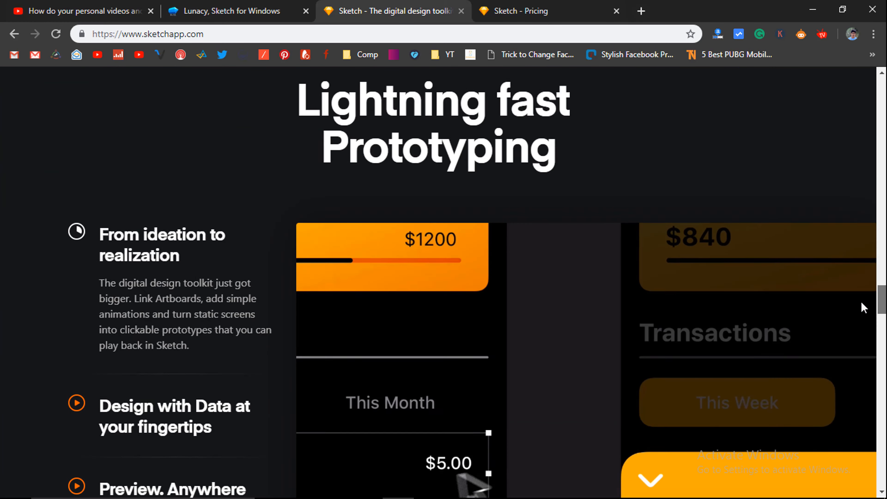
{"action": "scroll", "scroll_direction": "down", "scroll_amount": 3}
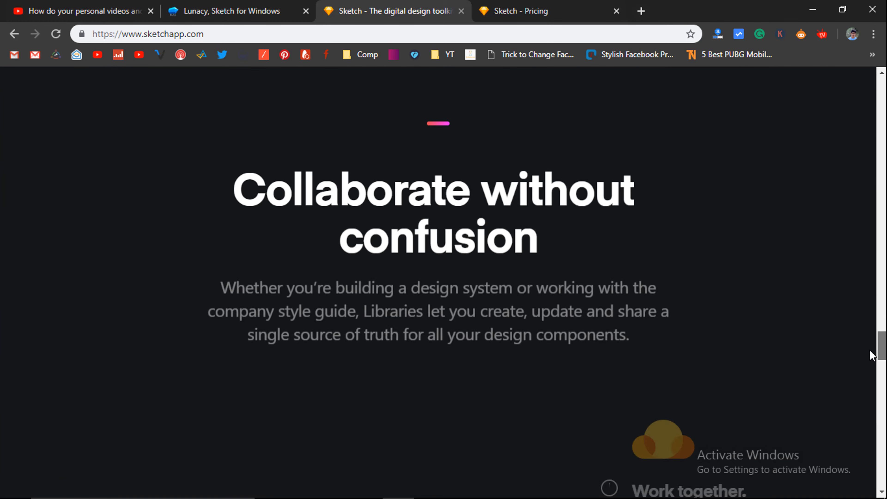
{"action": "scroll", "scroll_direction": "down", "scroll_amount": 3}
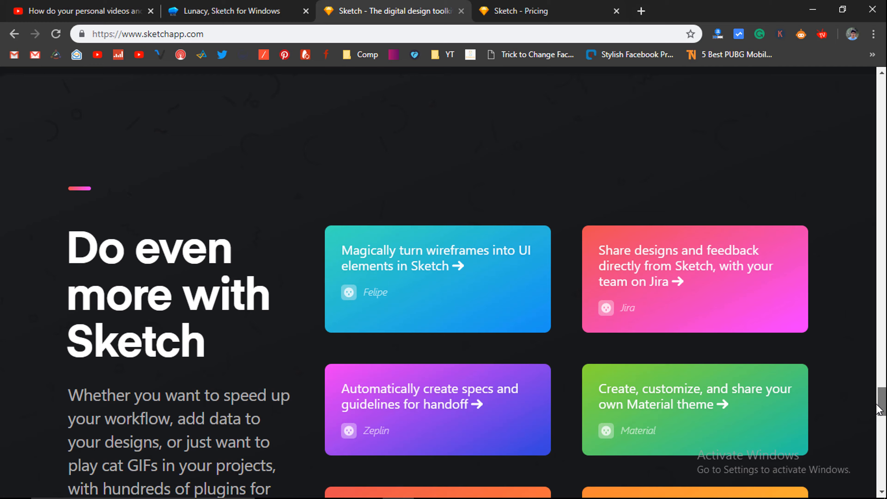
{"action": "scroll", "scroll_direction": "down", "scroll_amount": 3}
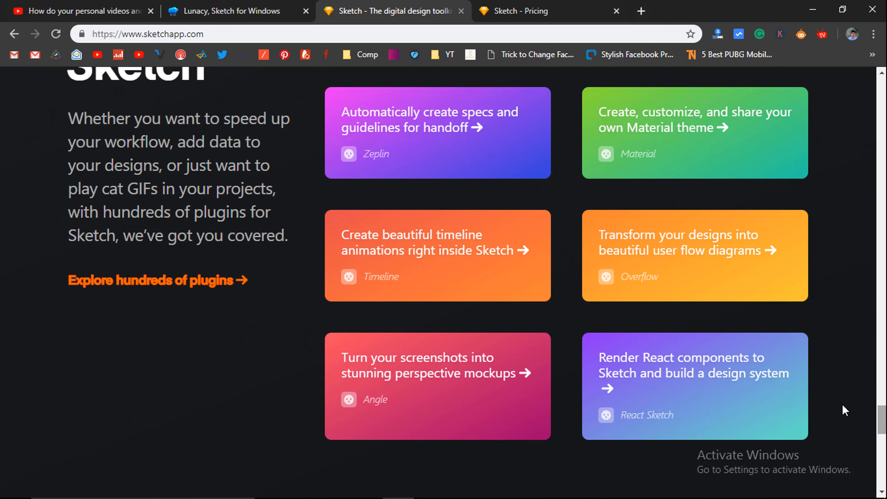
Switch to the Lunacy, Sketch for Windows page and scroll through its preview.
{"action": "left_click", "coordinate": [232, 11]}
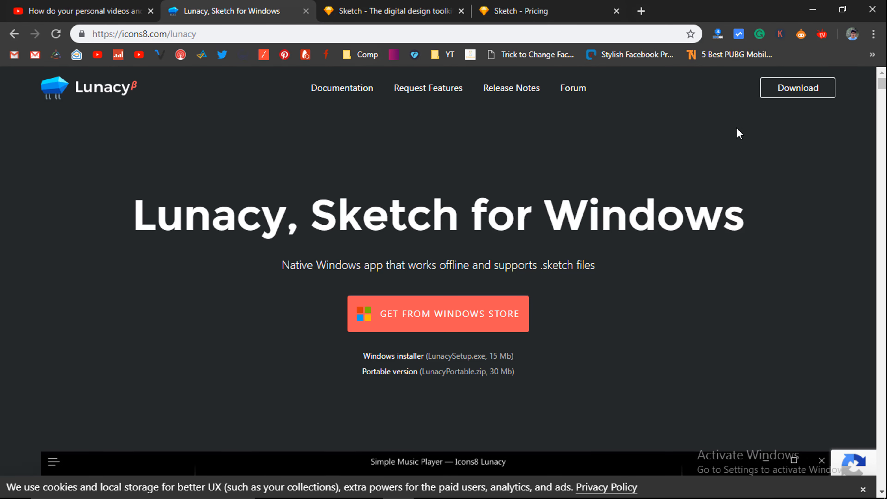
{"action": "scroll", "scroll_direction": "down", "scroll_amount": 3}
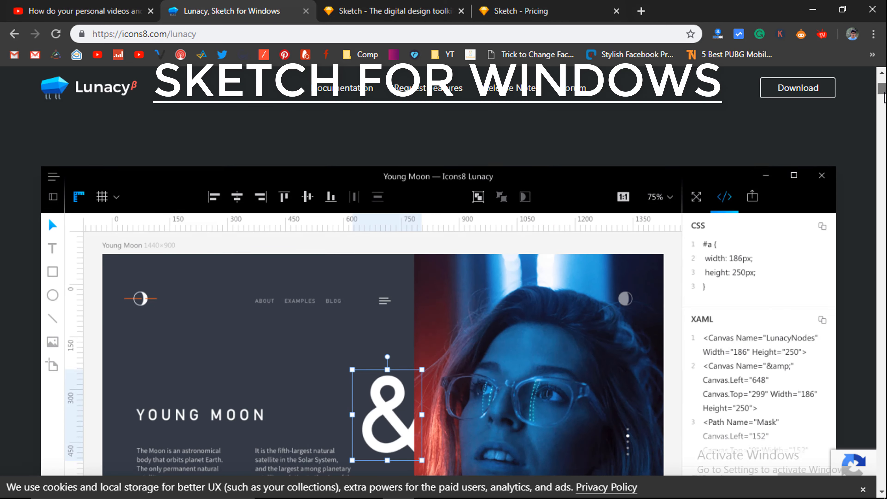
{"action": "scroll", "scroll_direction": "down", "scroll_amount": 3}
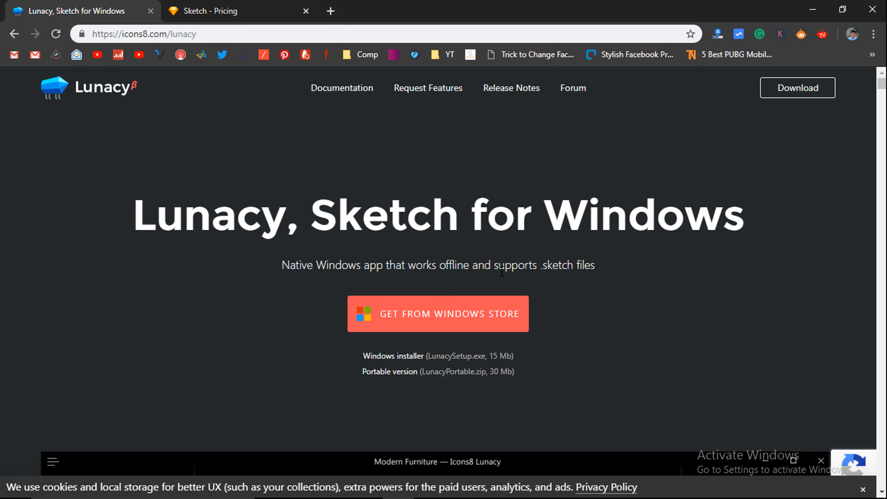
Switch to the Sketch - Pricing page and scroll to the $99 licence prices.
{"action": "left_click", "coordinate": [238, 11]}
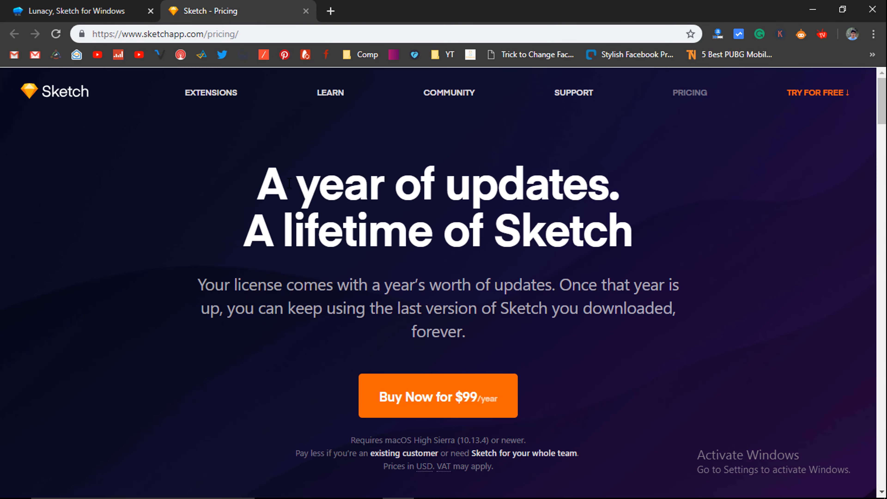
{"action": "scroll", "scroll_direction": "down", "scroll_amount": 3}
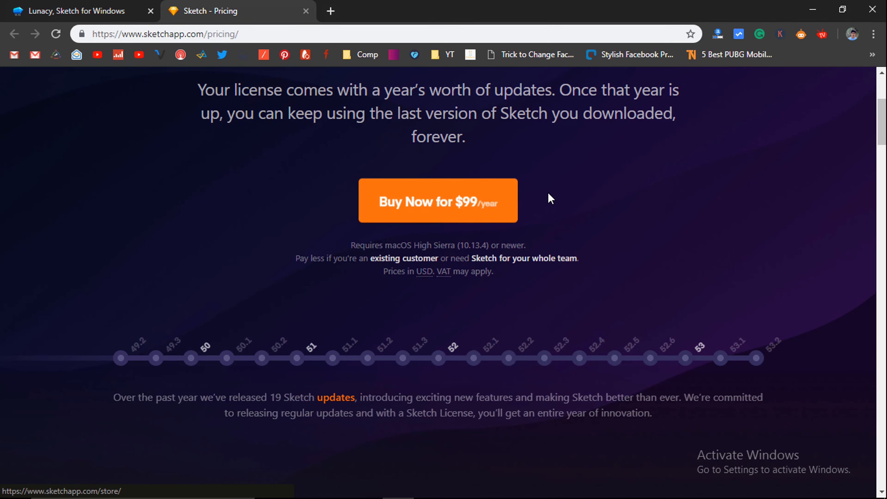
{"action": "scroll", "scroll_direction": "down", "scroll_amount": 3}
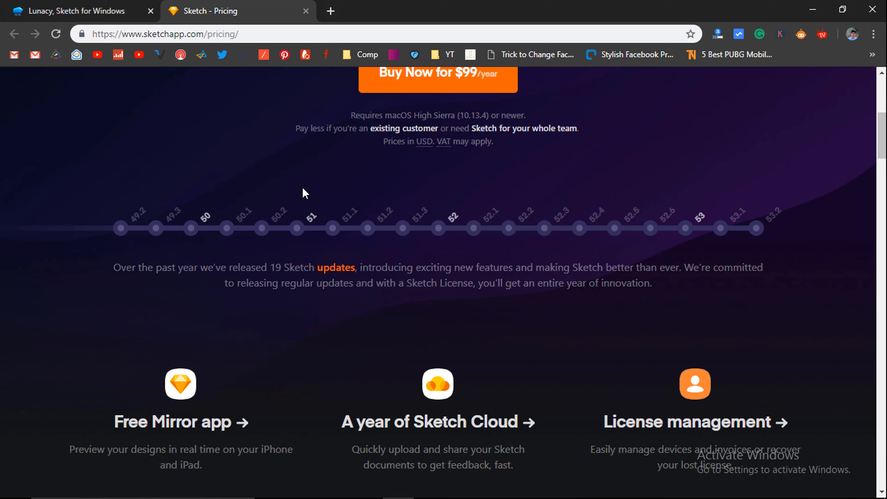
{"action": "scroll", "scroll_direction": "up", "scroll_amount": 3}
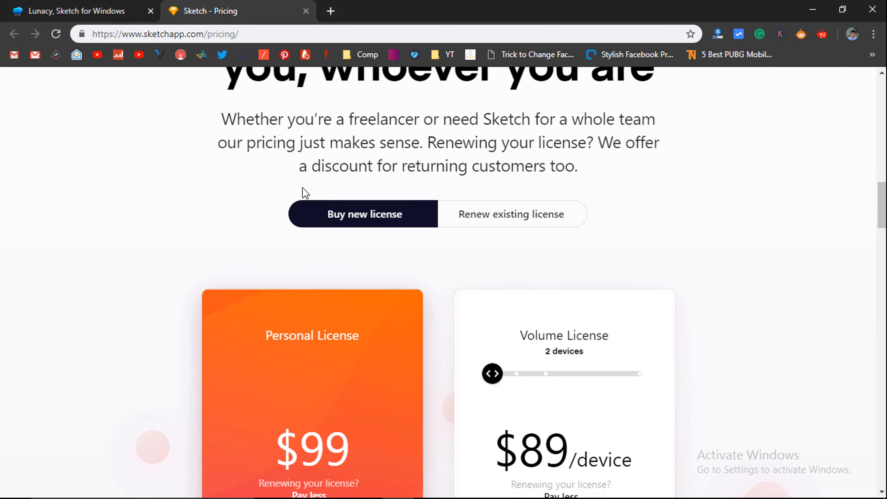
{"action": "scroll", "scroll_direction": "down", "scroll_amount": 3}
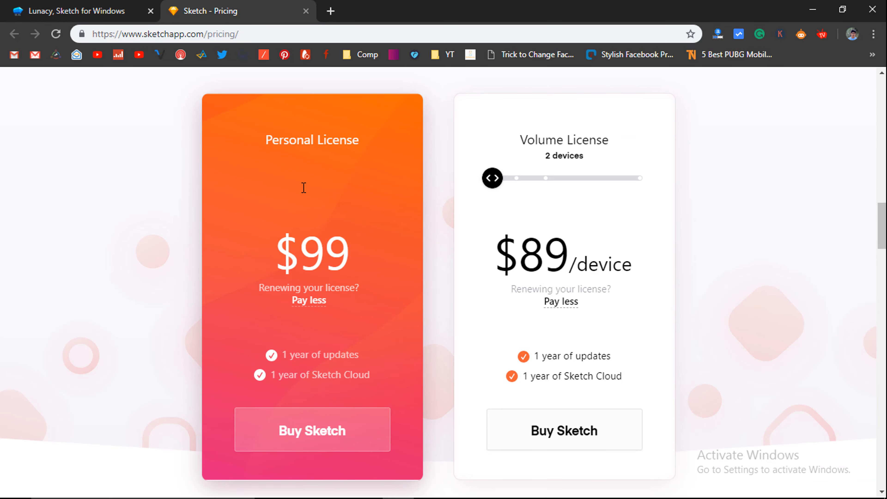
{"action": "scroll", "scroll_direction": "down", "scroll_amount": 3}
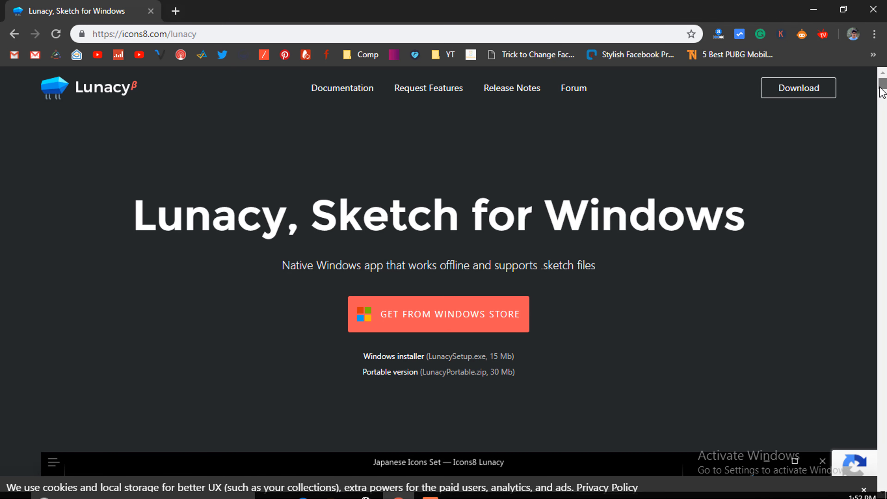
Download LunacySetup.exe, try Get from Windows Store, then minimize Chrome to the desktop.
{"action": "scroll", "scroll_direction": "down", "scroll_amount": 3}
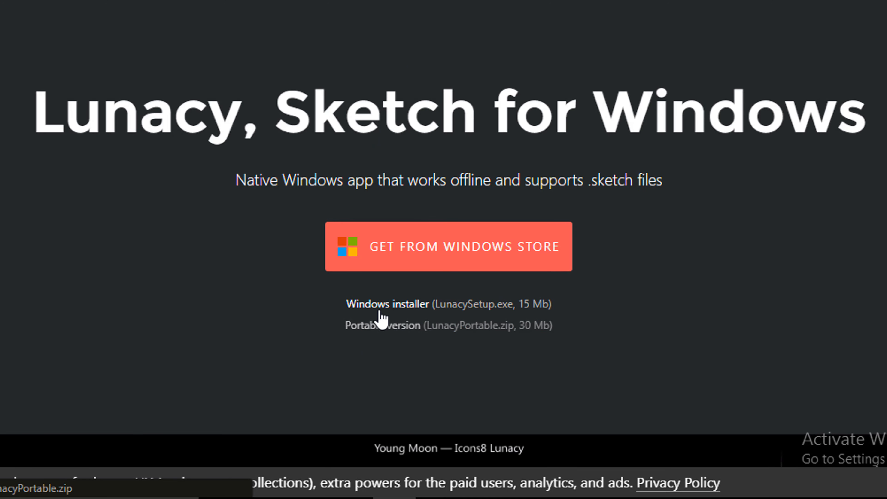
{"action": "left_click", "coordinate": [388, 304]}
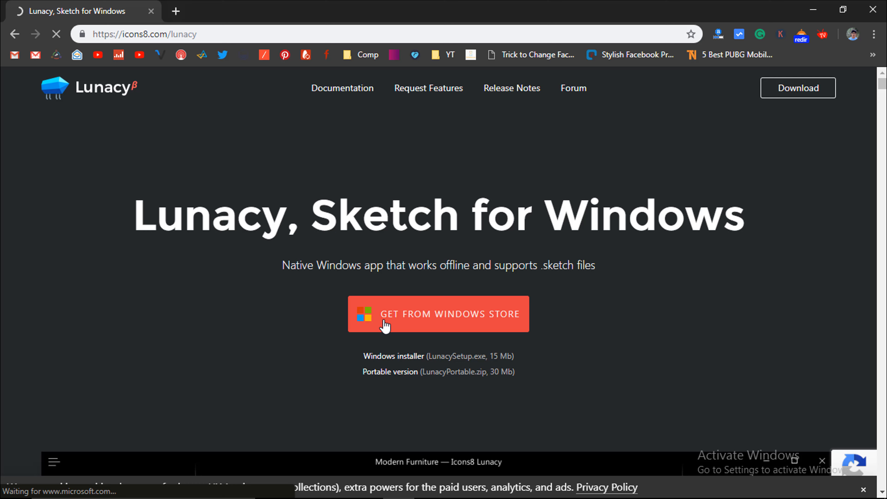
{"action": "left_click", "coordinate": [438, 314]}
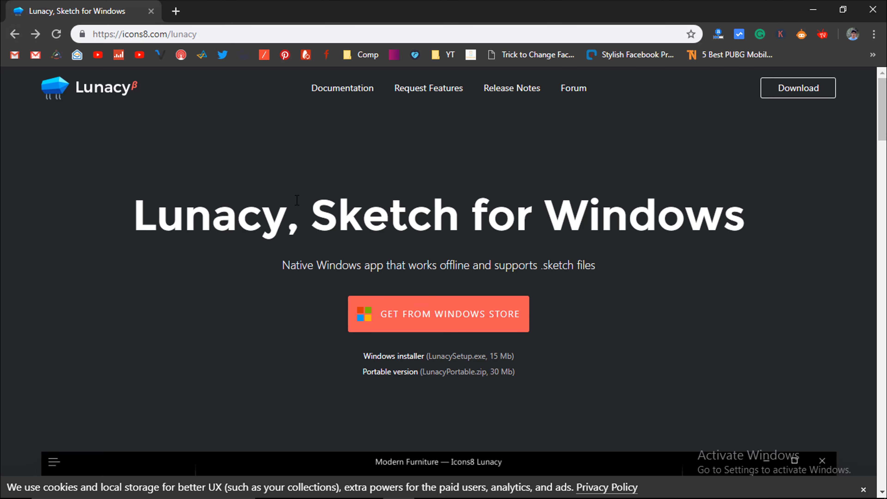
{"action": "mouse_move", "coordinate": [419, 375]}
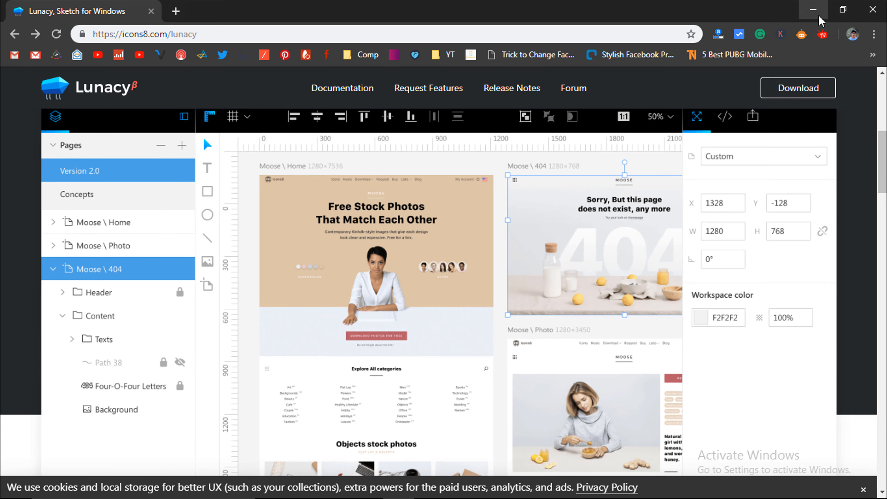
{"action": "left_click", "coordinate": [813, 10]}
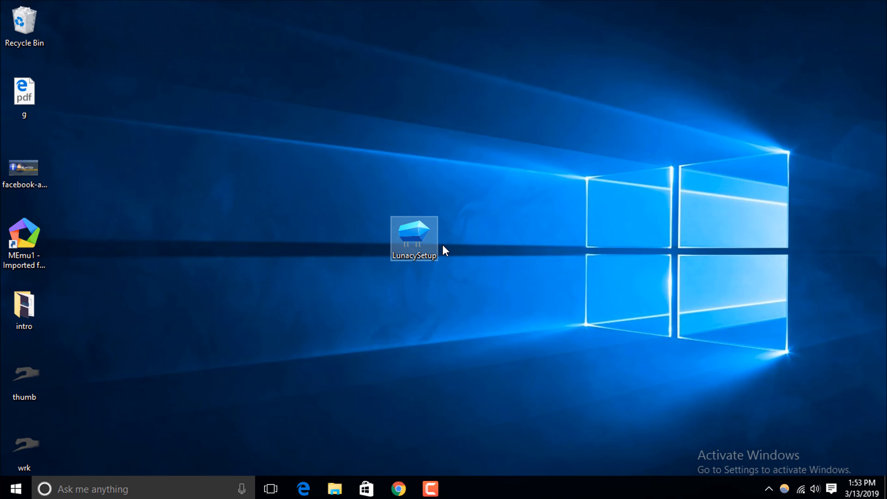
Launch the LunacySetup installer from the desktop, then cancel it and confirm exit.
{"action": "double_click", "coordinate": [413, 237]}
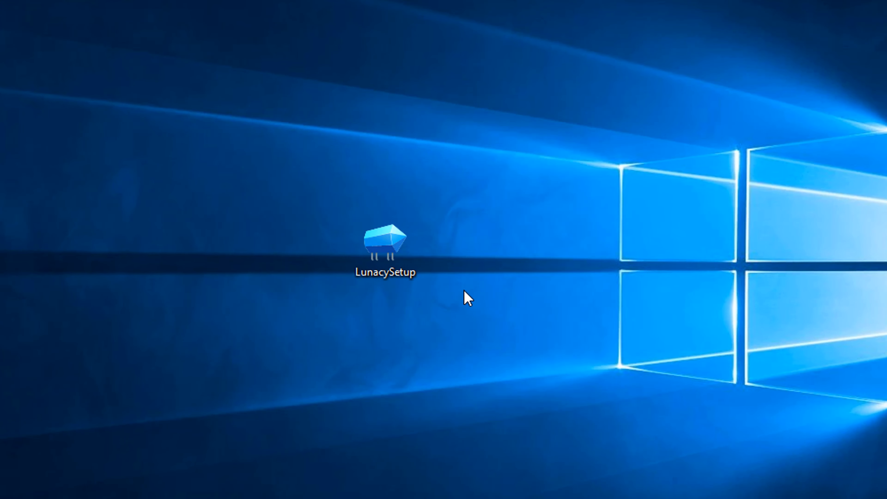
{"action": "double_click", "coordinate": [386, 245]}
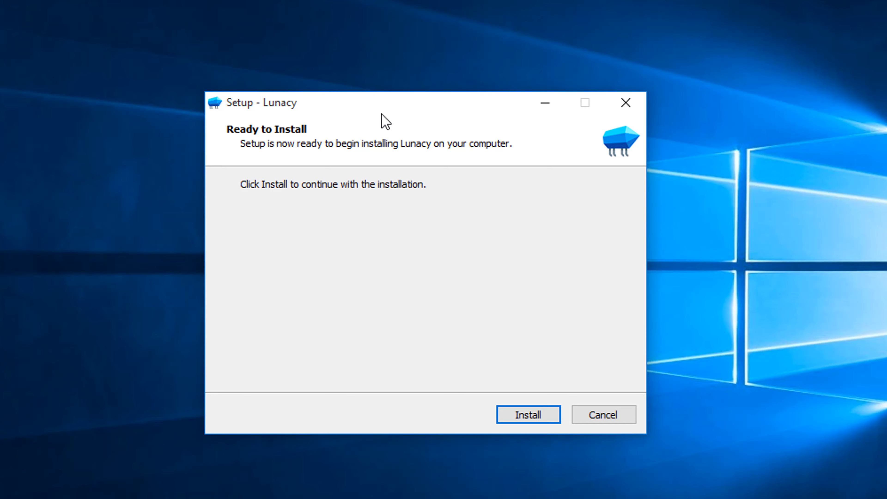
{"action": "left_click", "coordinate": [602, 414]}
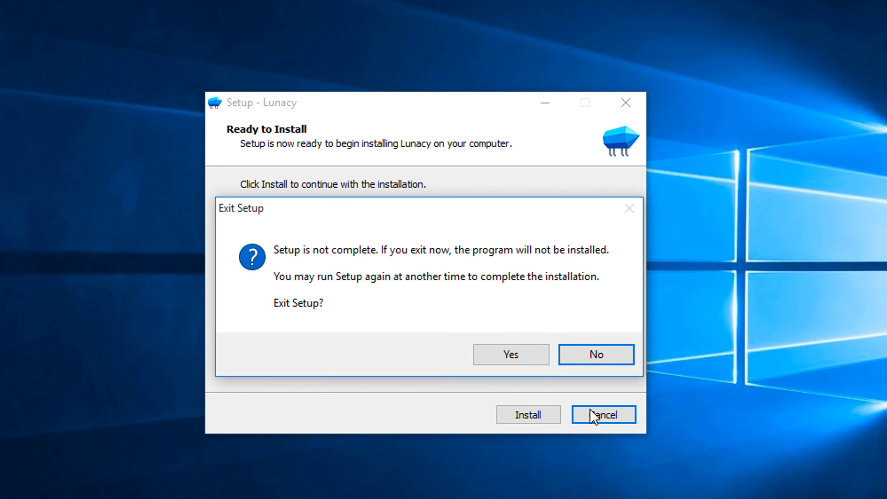
{"action": "left_click", "coordinate": [510, 355]}
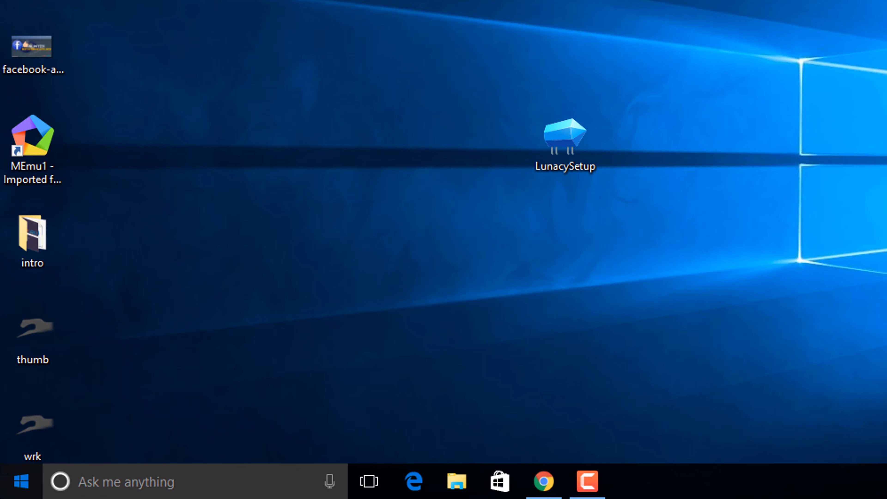
From the Start menu's All apps list, start Icons8 Lunacy with a blank document.
{"action": "left_click", "coordinate": [20, 482]}
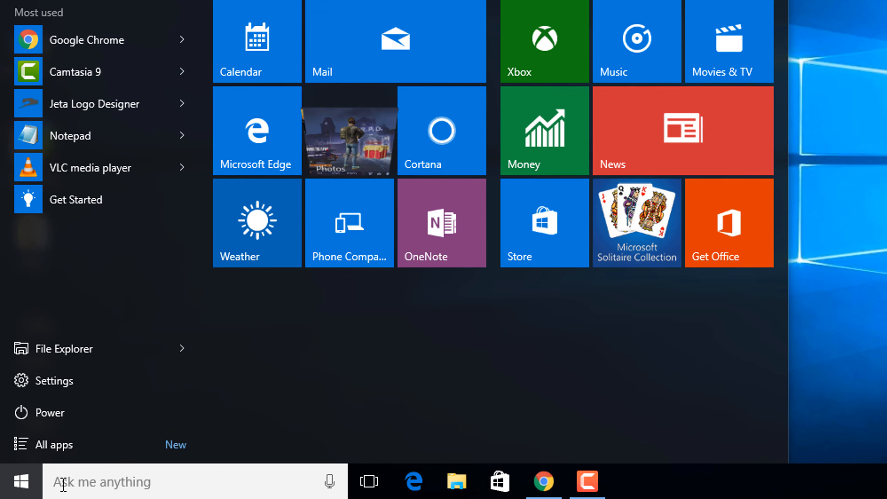
{"action": "left_click", "coordinate": [52, 444]}
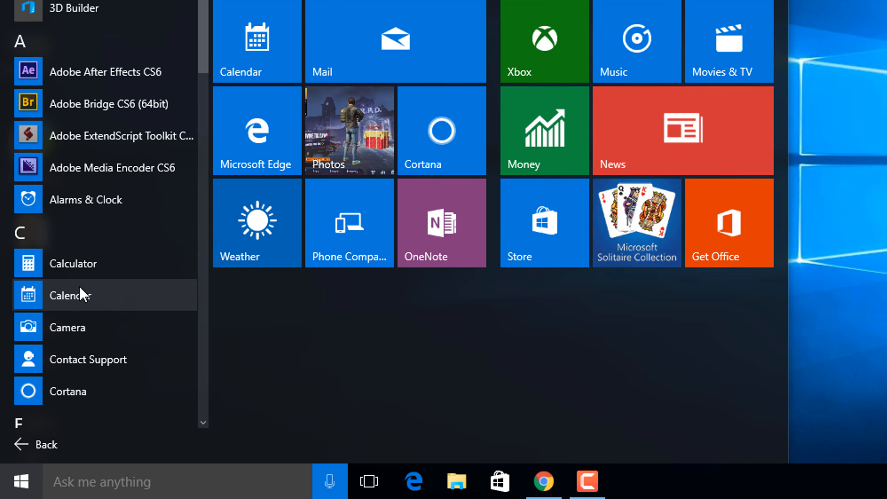
{"action": "scroll", "scroll_direction": "down", "scroll_amount": 3}
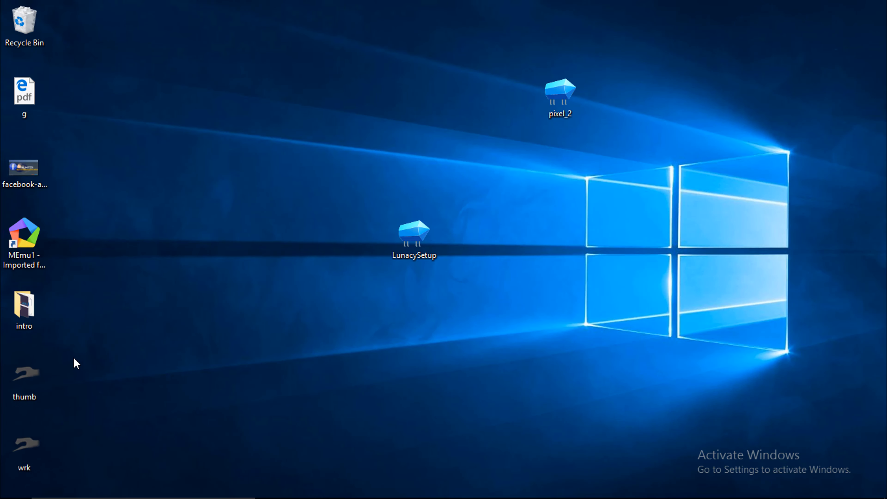
{"action": "double_click", "coordinate": [414, 237]}
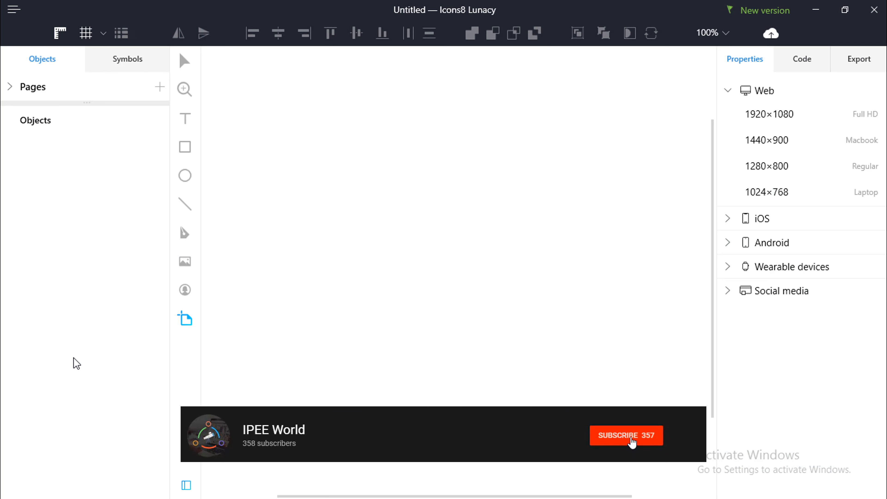
Create a 1920×1080 Full HD artboard from the Web presets on Page 1.
{"action": "left_click", "coordinate": [626, 436]}
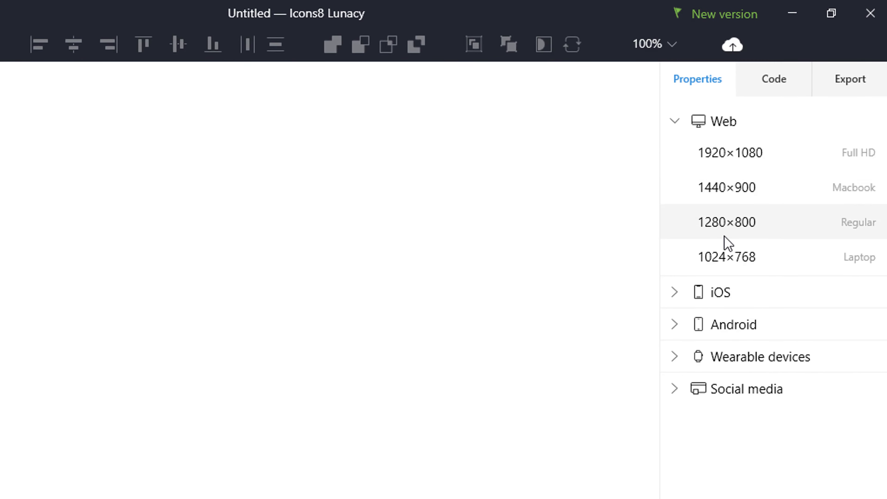
{"action": "left_click", "coordinate": [774, 79]}
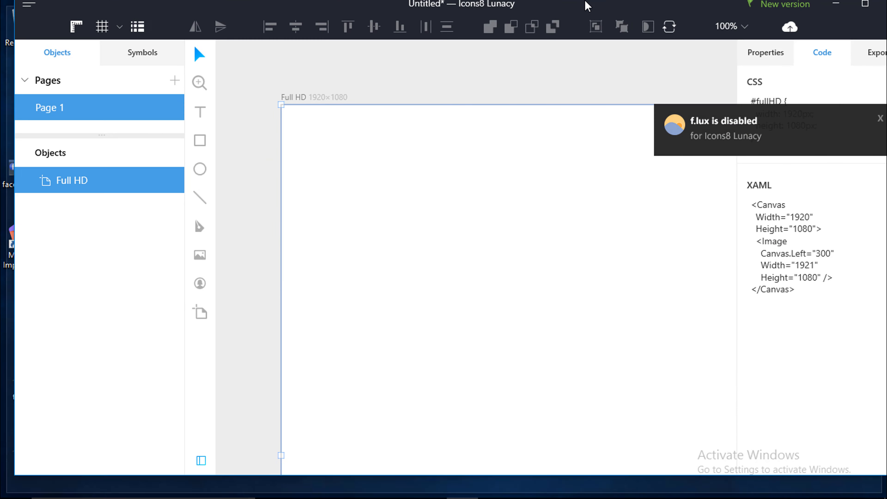
{"action": "left_click", "coordinate": [28, 5]}
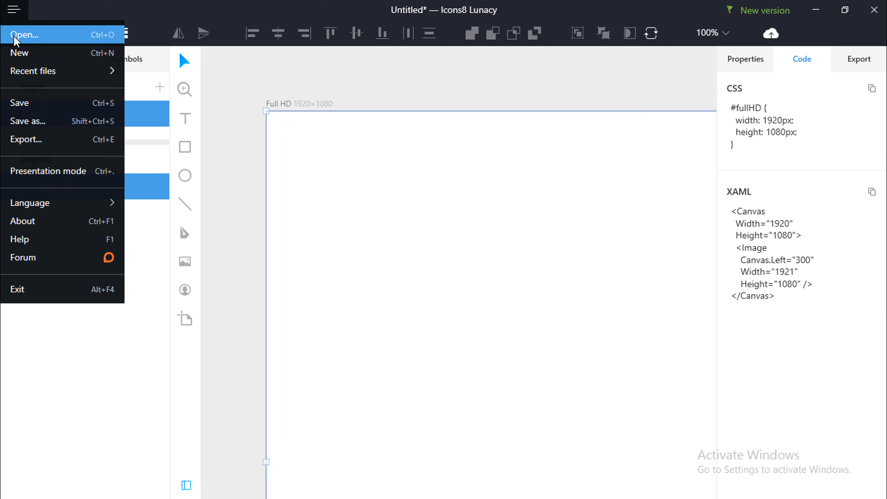
Use Open... to load the pixel_2 Sketch file from the Desktop into the artboard.
{"action": "left_click", "coordinate": [26, 34]}
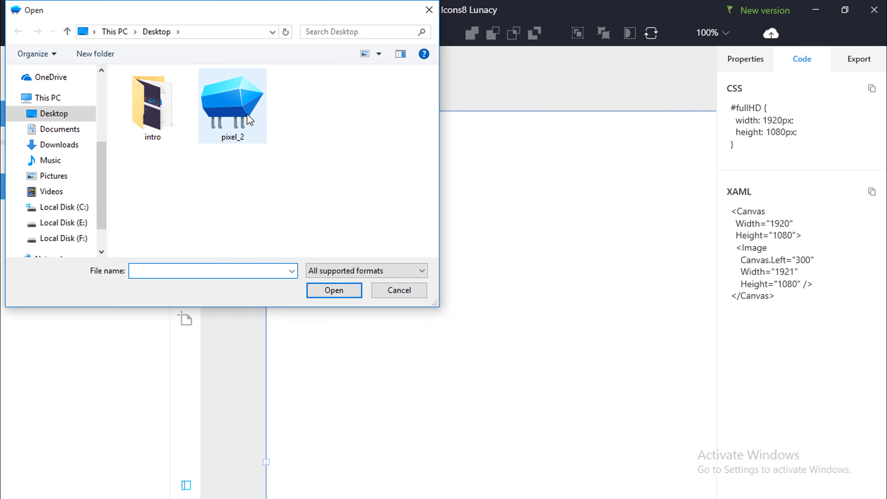
{"action": "left_click", "coordinate": [398, 291]}
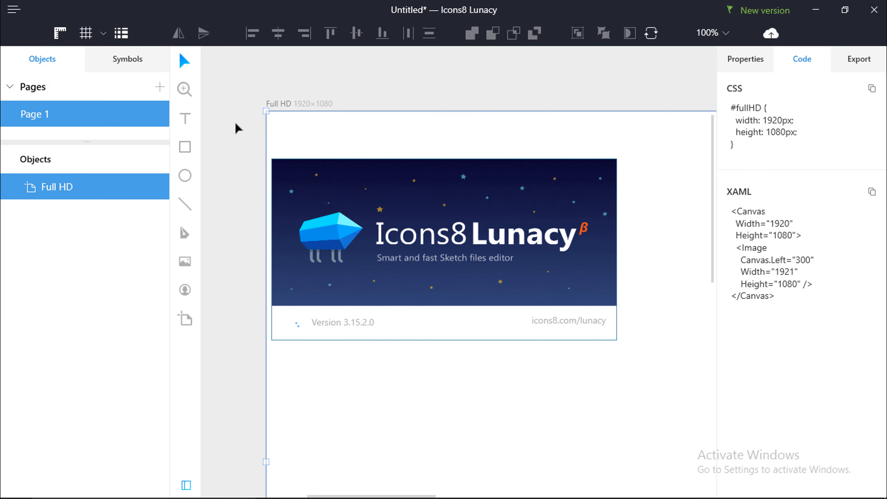
{"action": "mouse_move", "coordinate": [287, 129]}
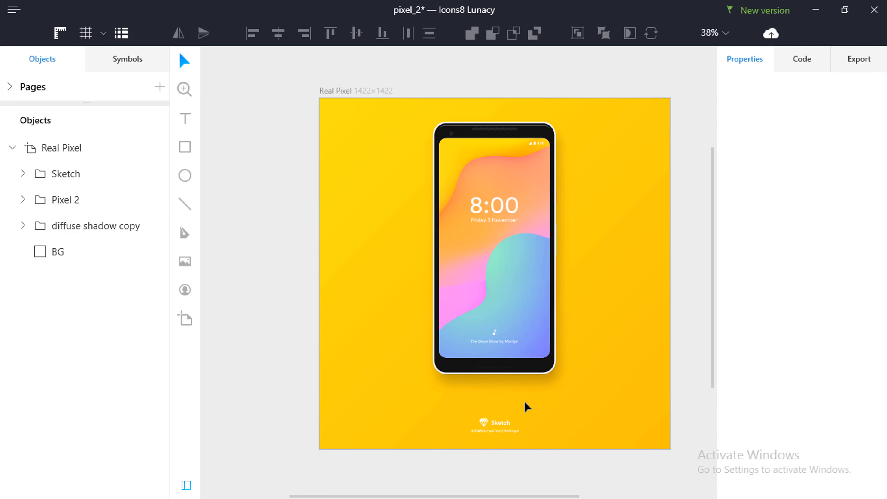
{"action": "left_click", "coordinate": [63, 200]}
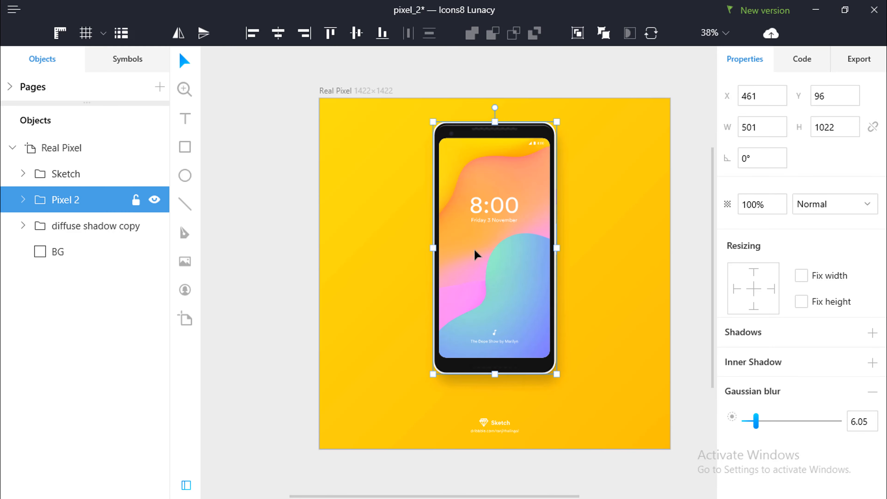
{"action": "mouse_move", "coordinate": [275, 169]}
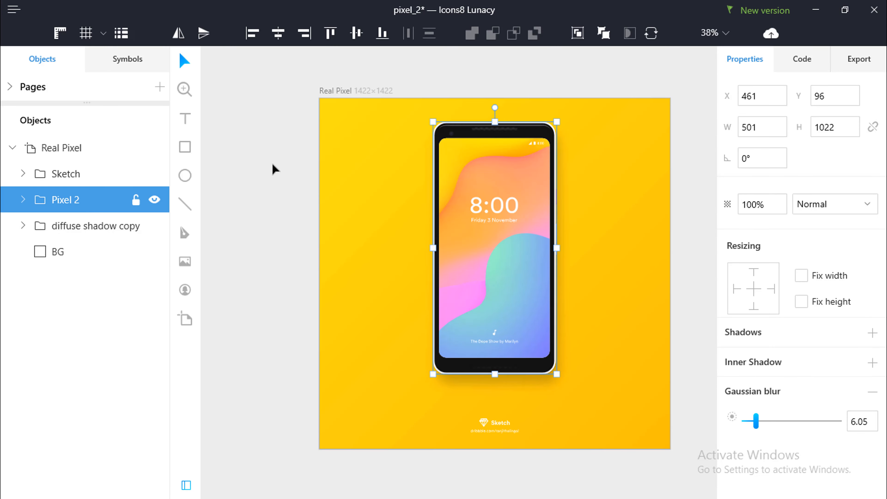
{"action": "left_click", "coordinate": [68, 174]}
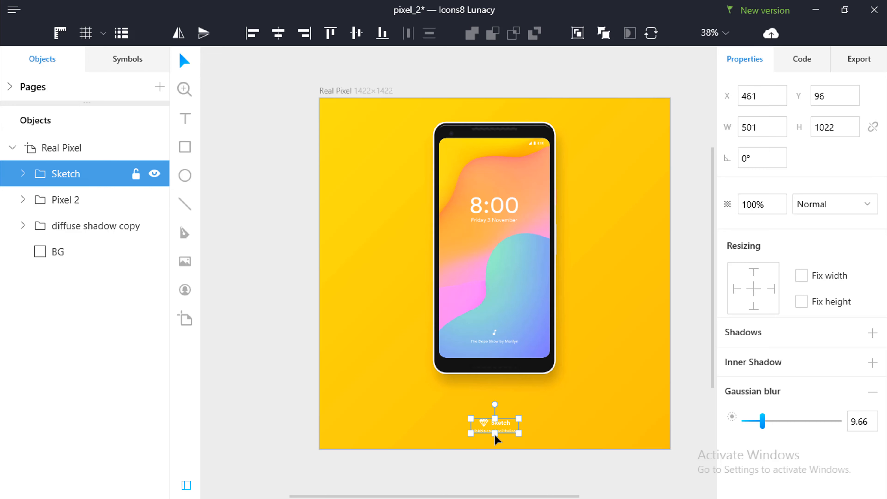
{"action": "left_click", "coordinate": [62, 252]}
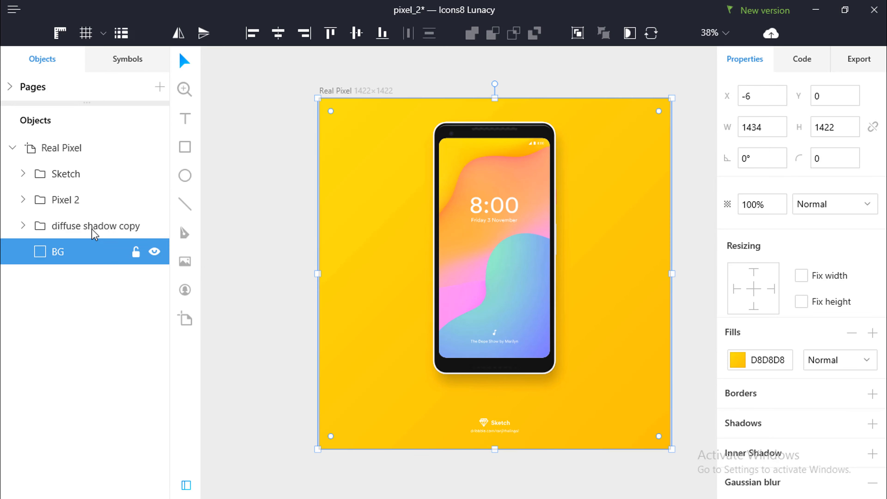
{"action": "left_click", "coordinate": [99, 226]}
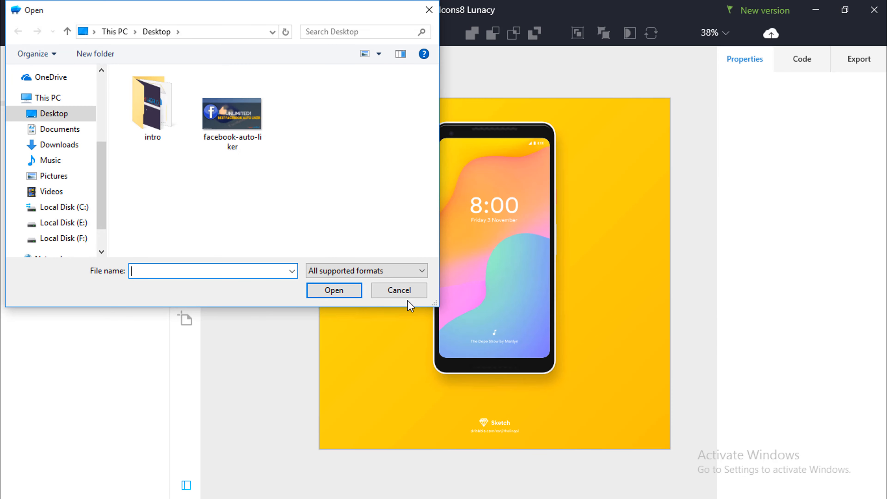
{"action": "left_click", "coordinate": [398, 290]}
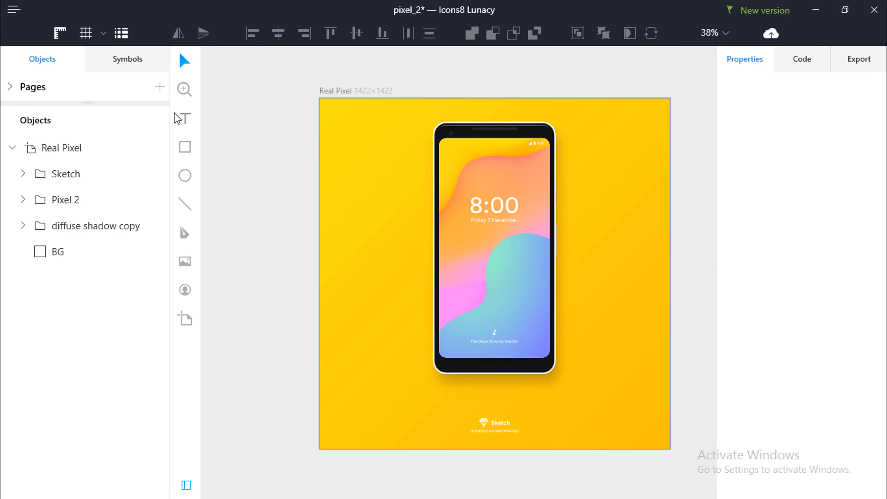
{"action": "left_click", "coordinate": [14, 11]}
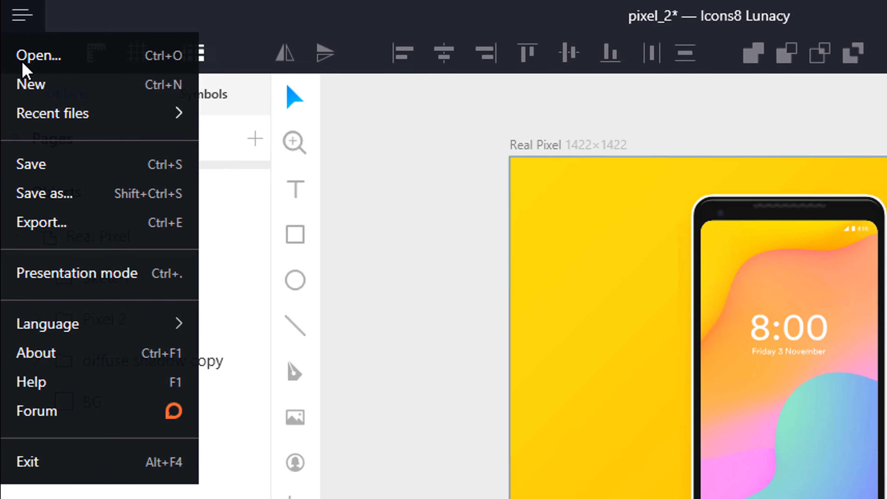
{"action": "left_click", "coordinate": [45, 193]}
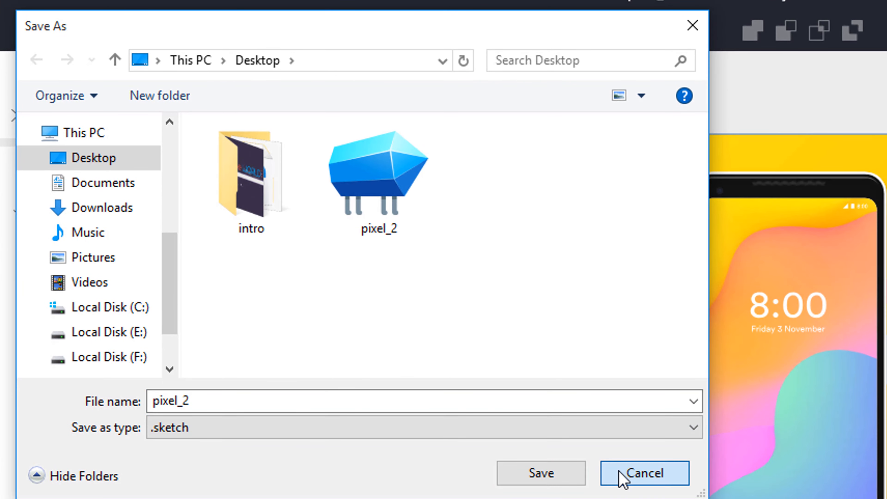
{"action": "left_click", "coordinate": [643, 473]}
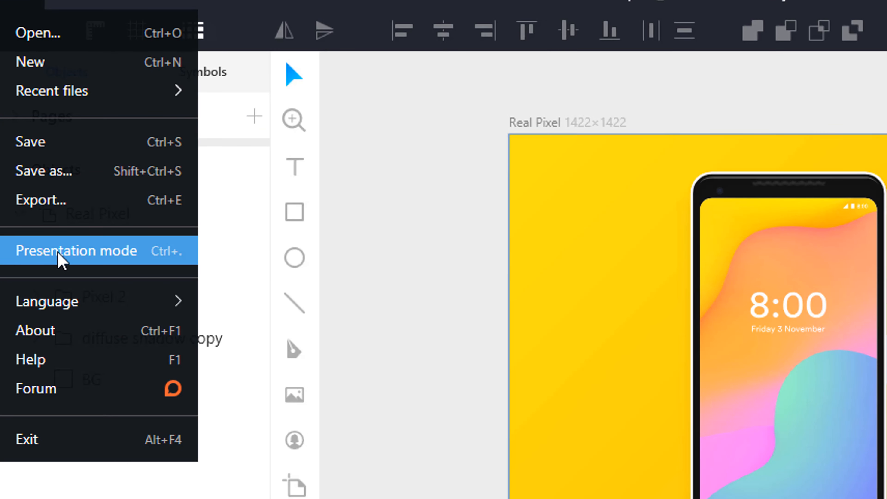
{"action": "left_click", "coordinate": [40, 200]}
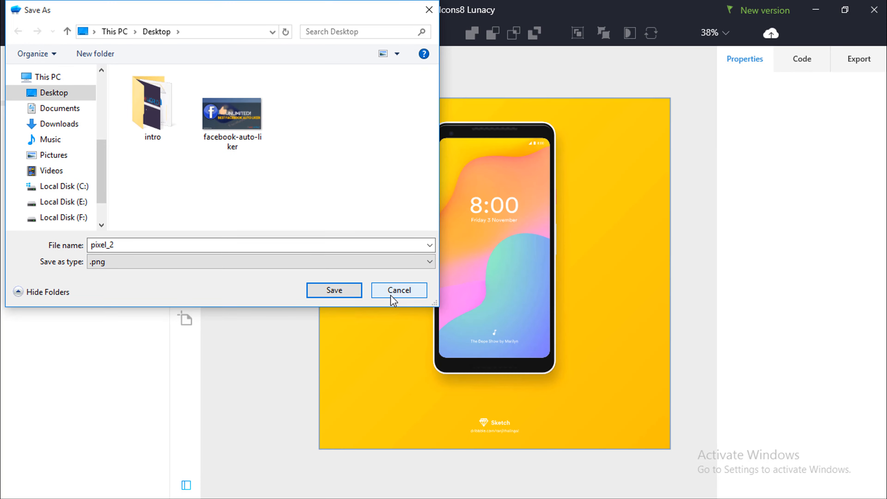
{"action": "left_click", "coordinate": [398, 290]}
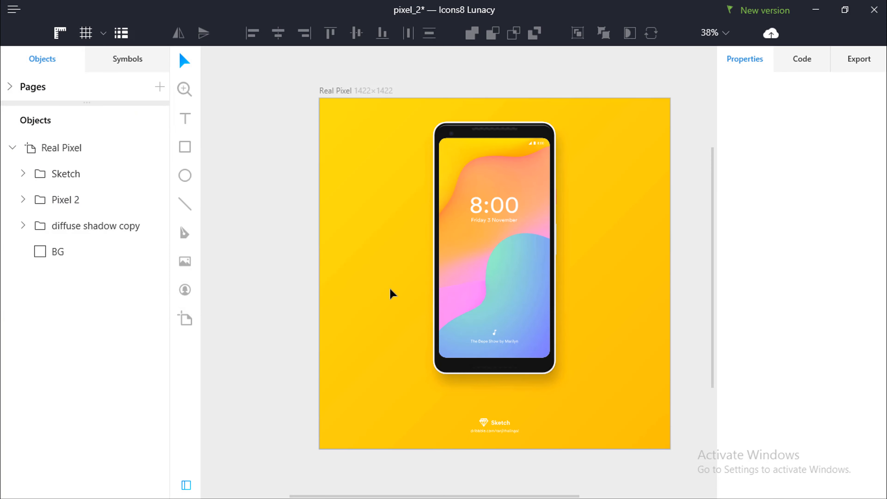